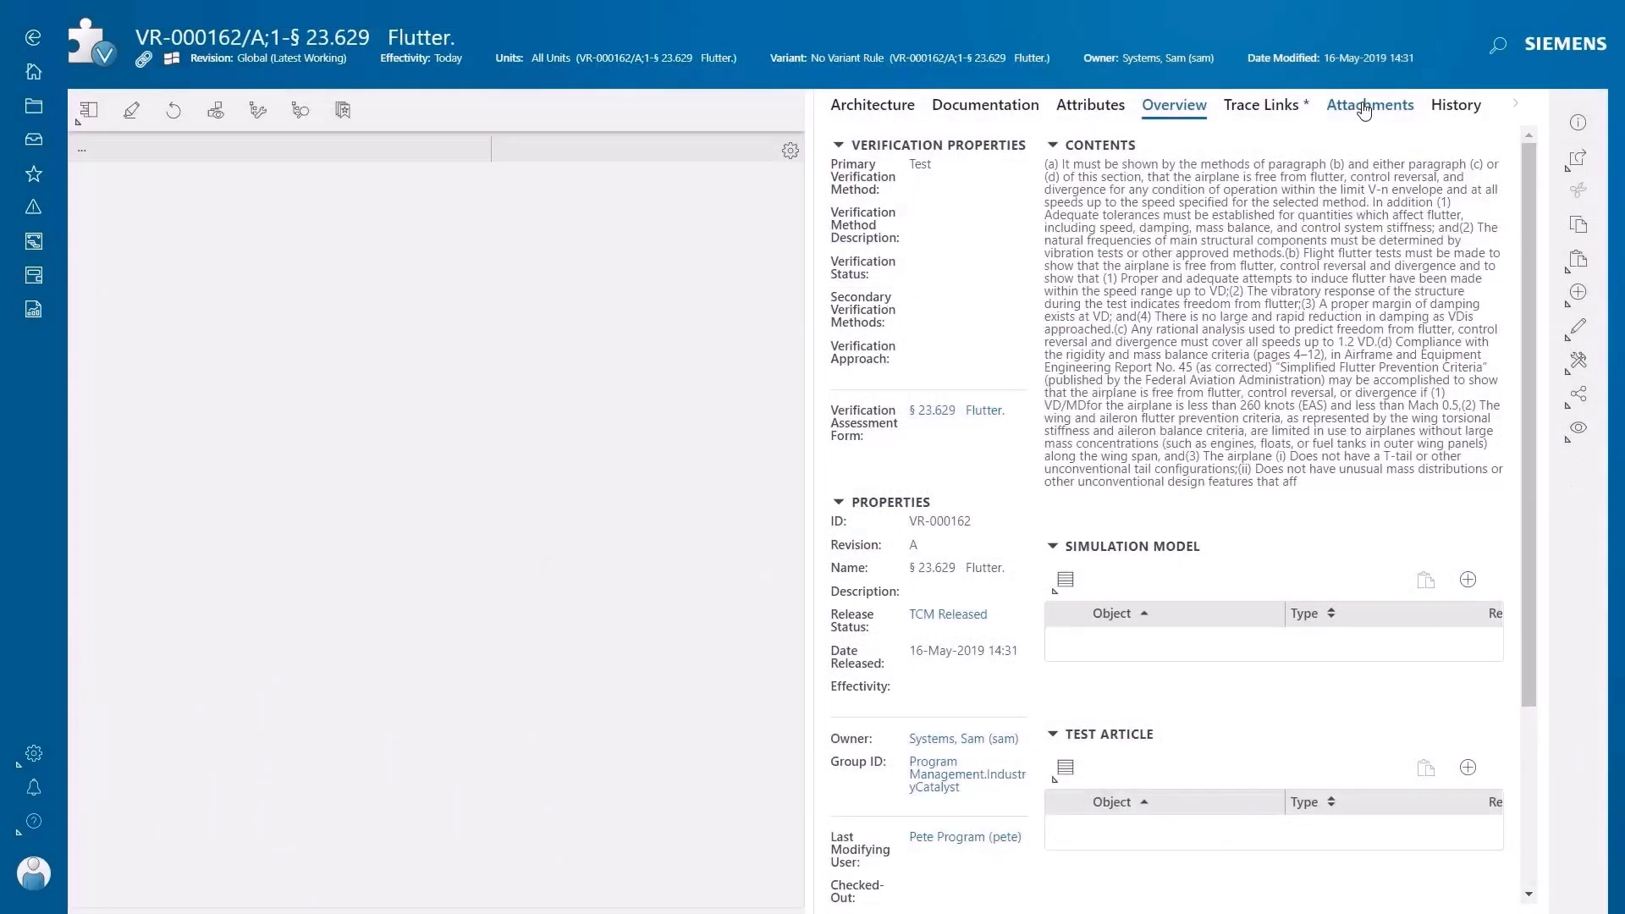
Show the Attachments of VR-000162 § 23.629 Flutter, with its full-text file and assessment form.
left_click(1367, 105)
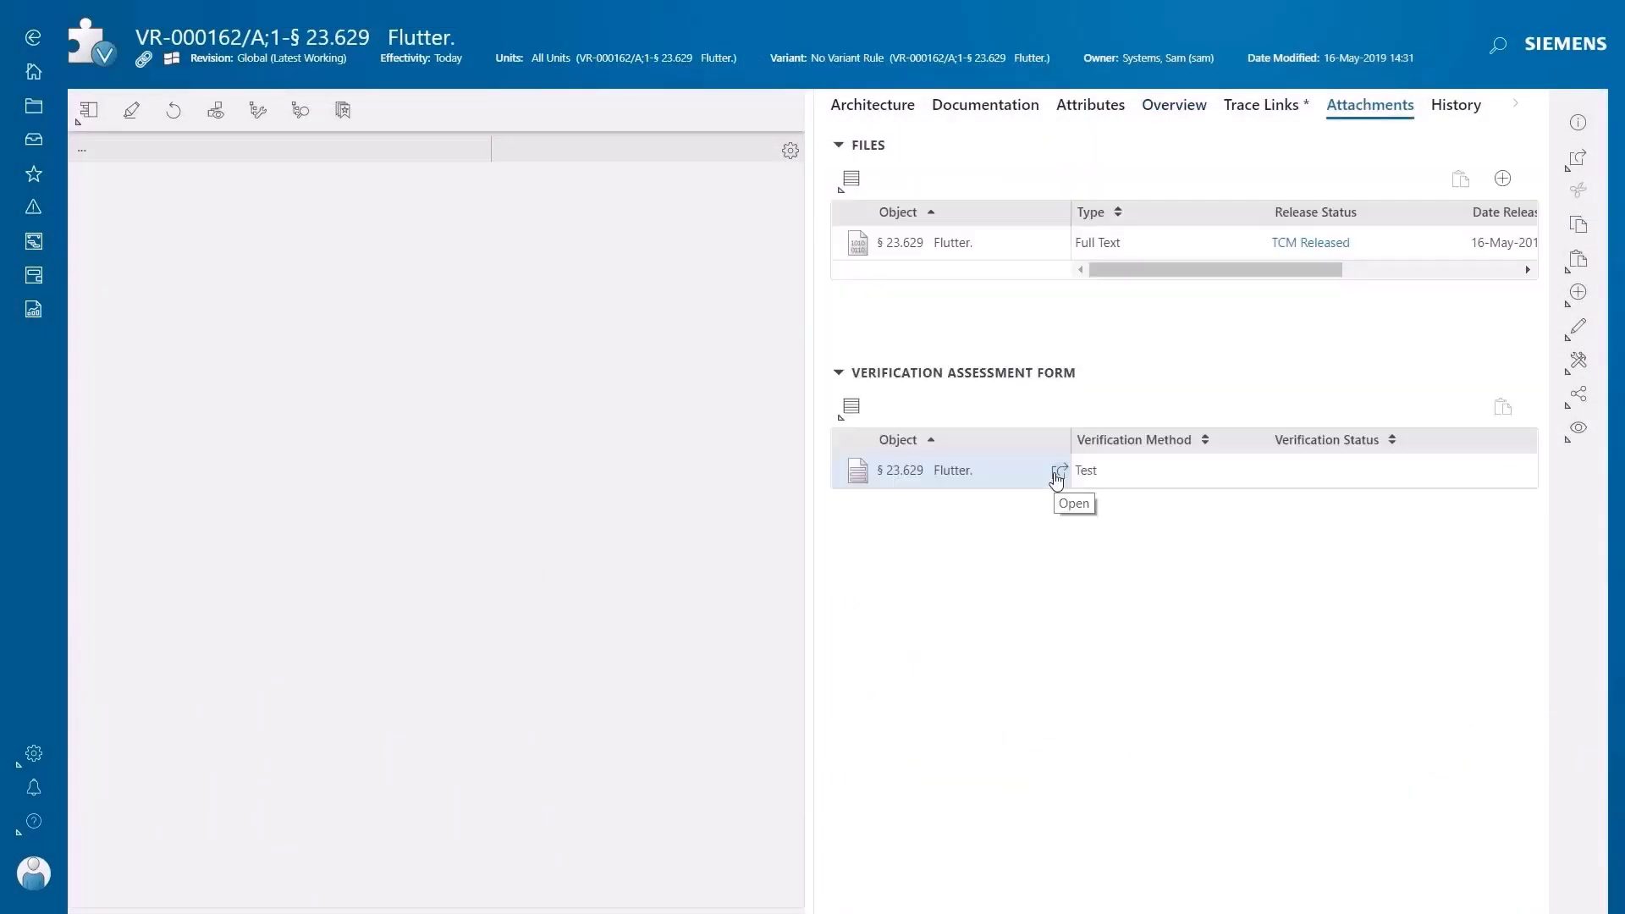
Edit the flutter assessment form, set Verification Status to Pass and save the edits.
left_click(1056, 471)
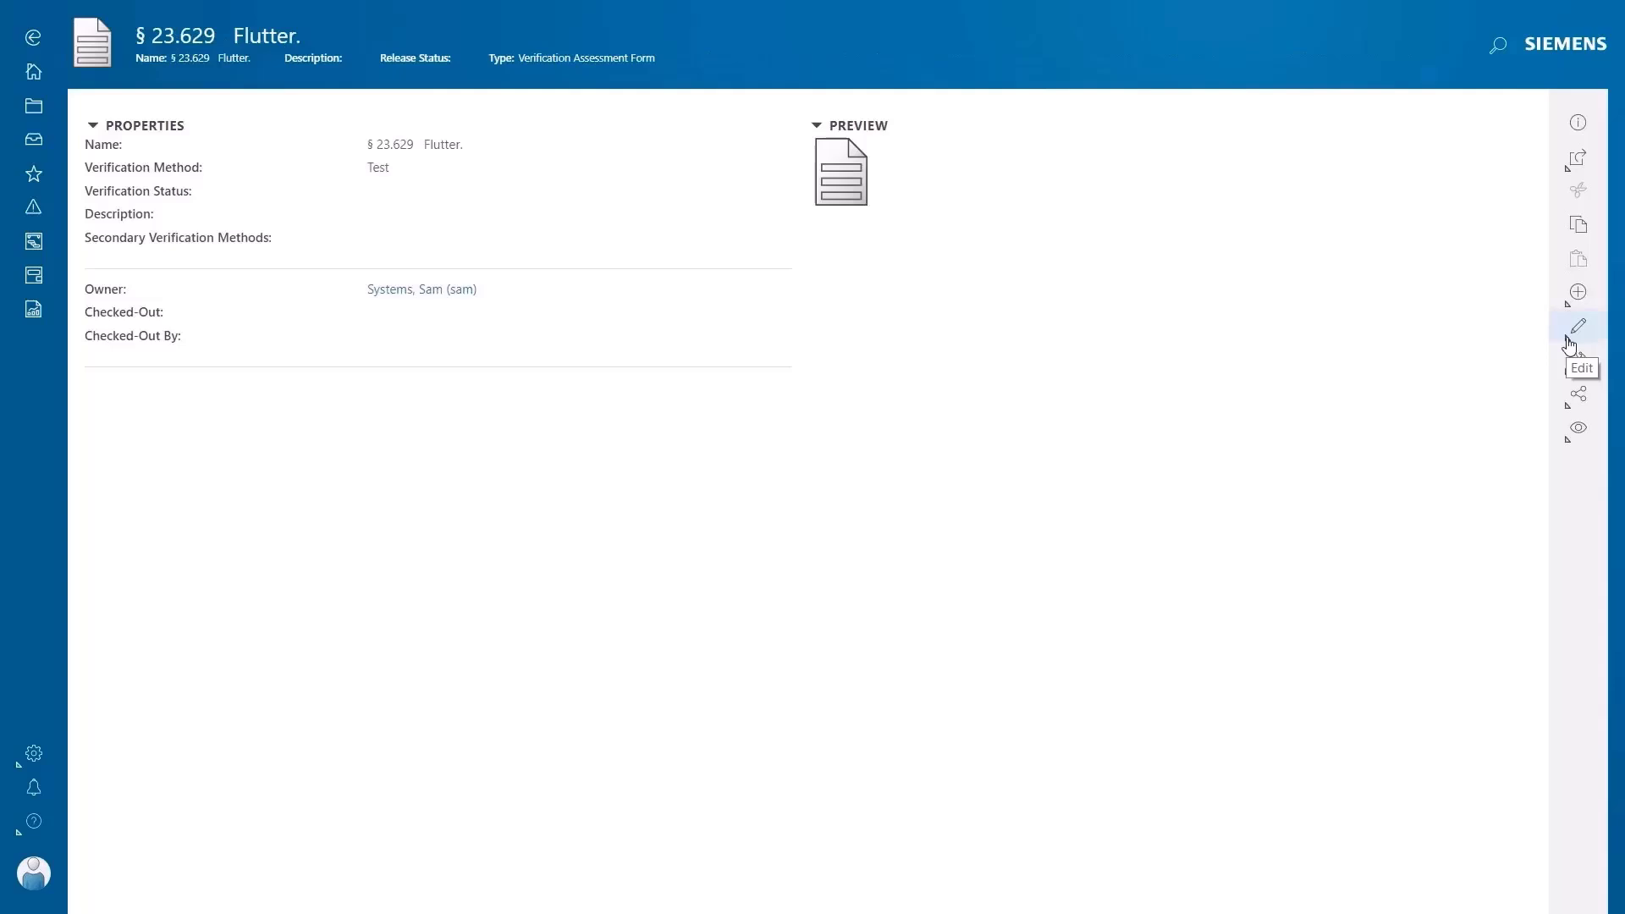
left_click(1576, 325)
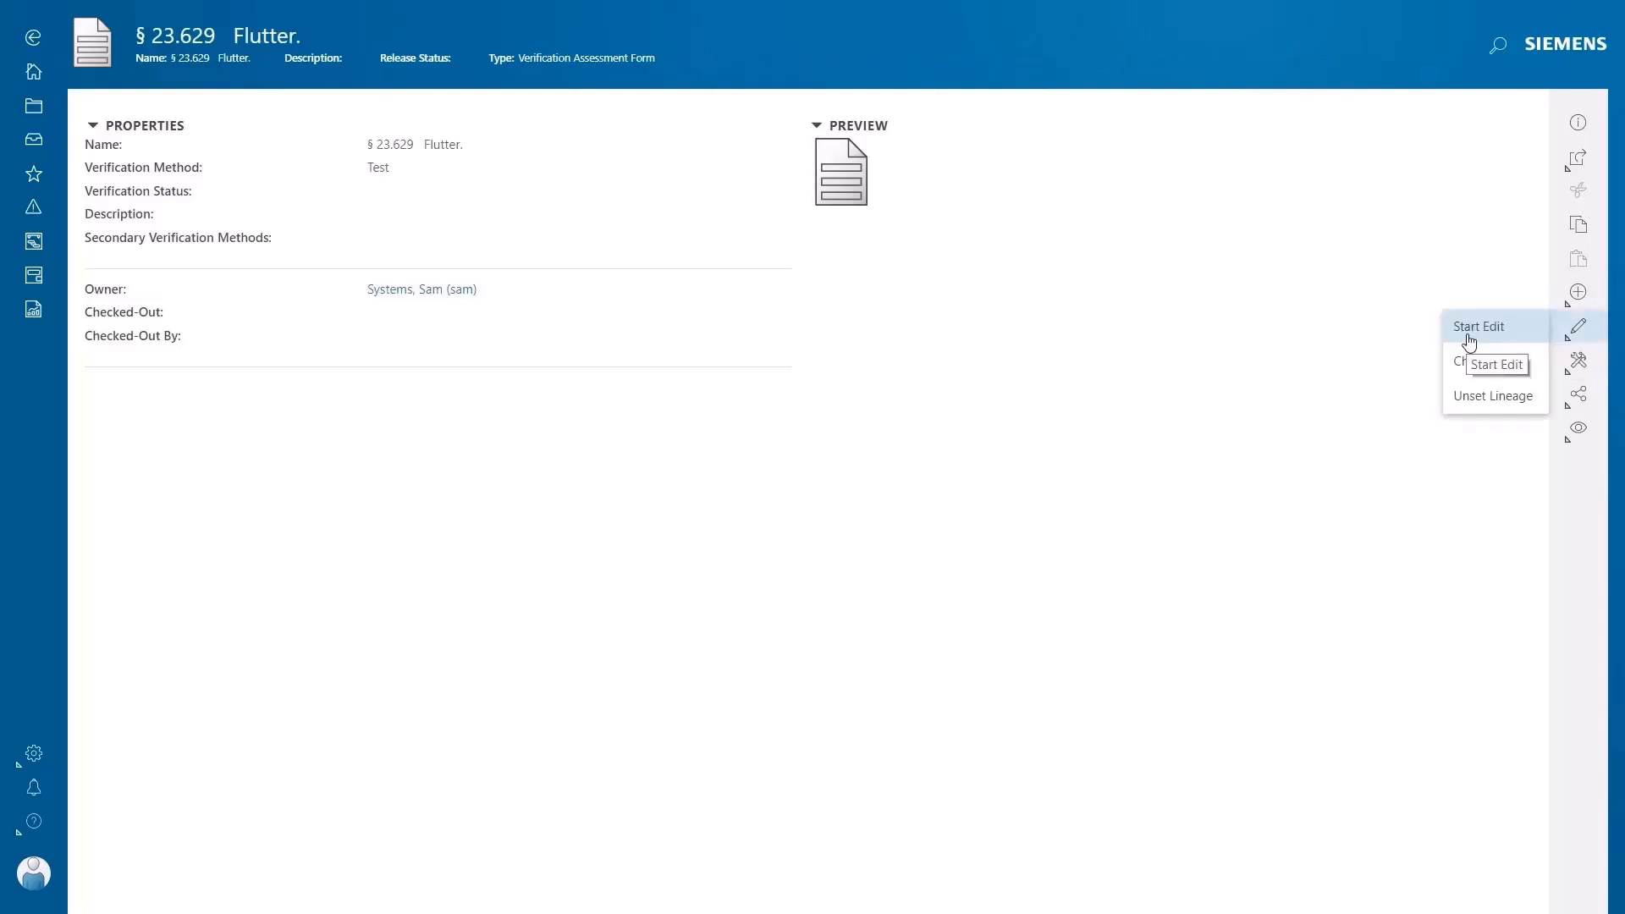
left_click(1480, 325)
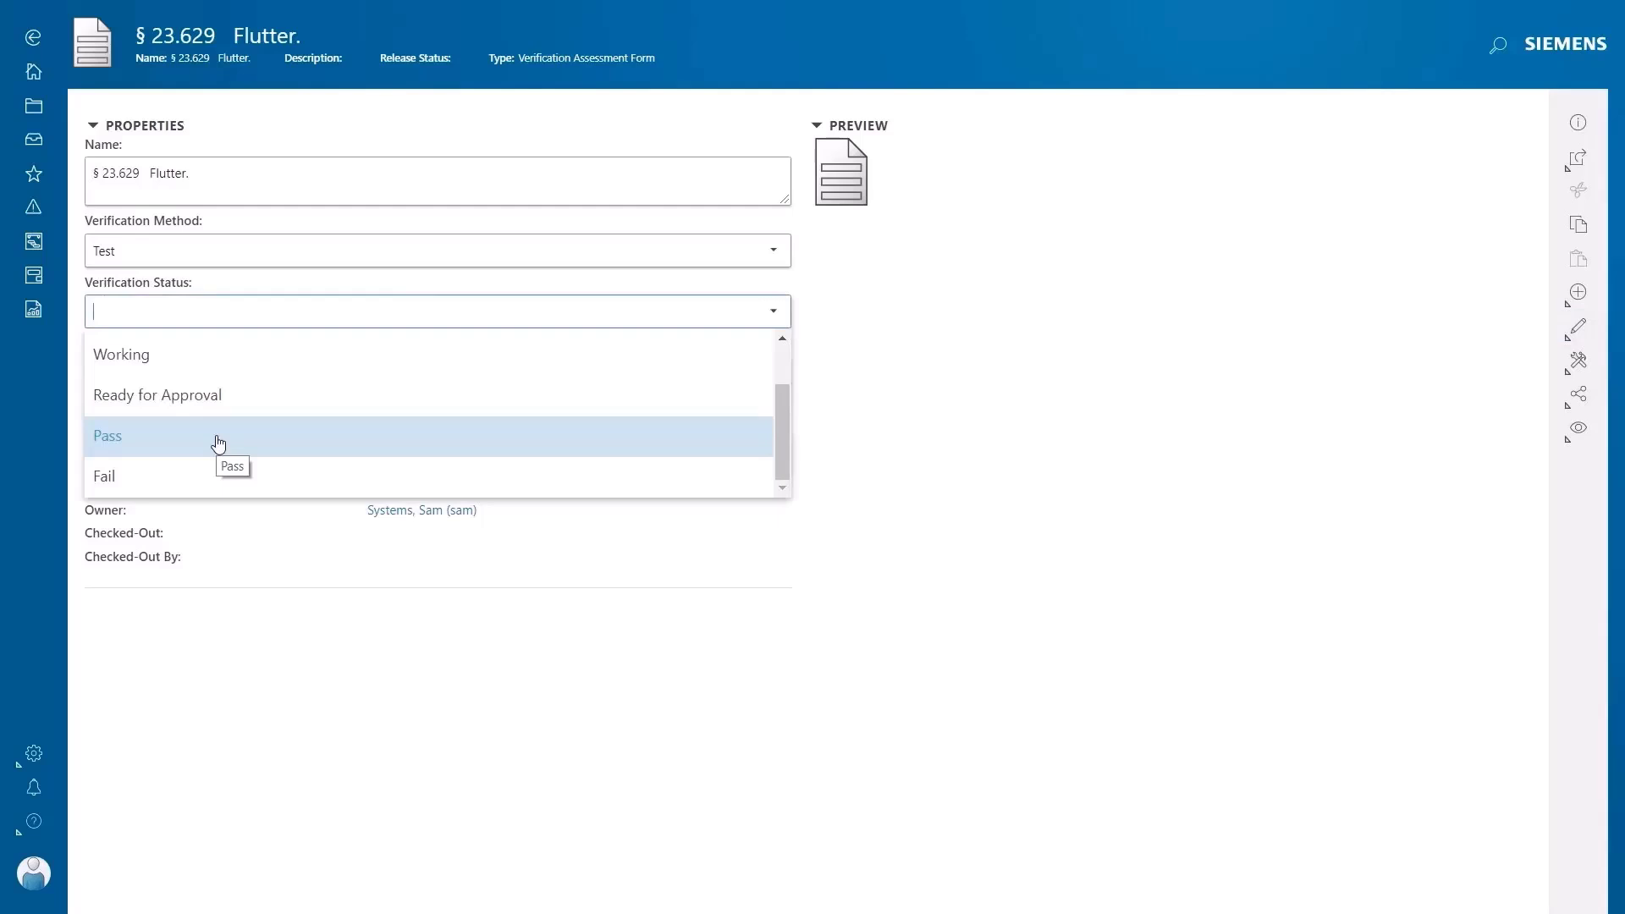
left_click(107, 435)
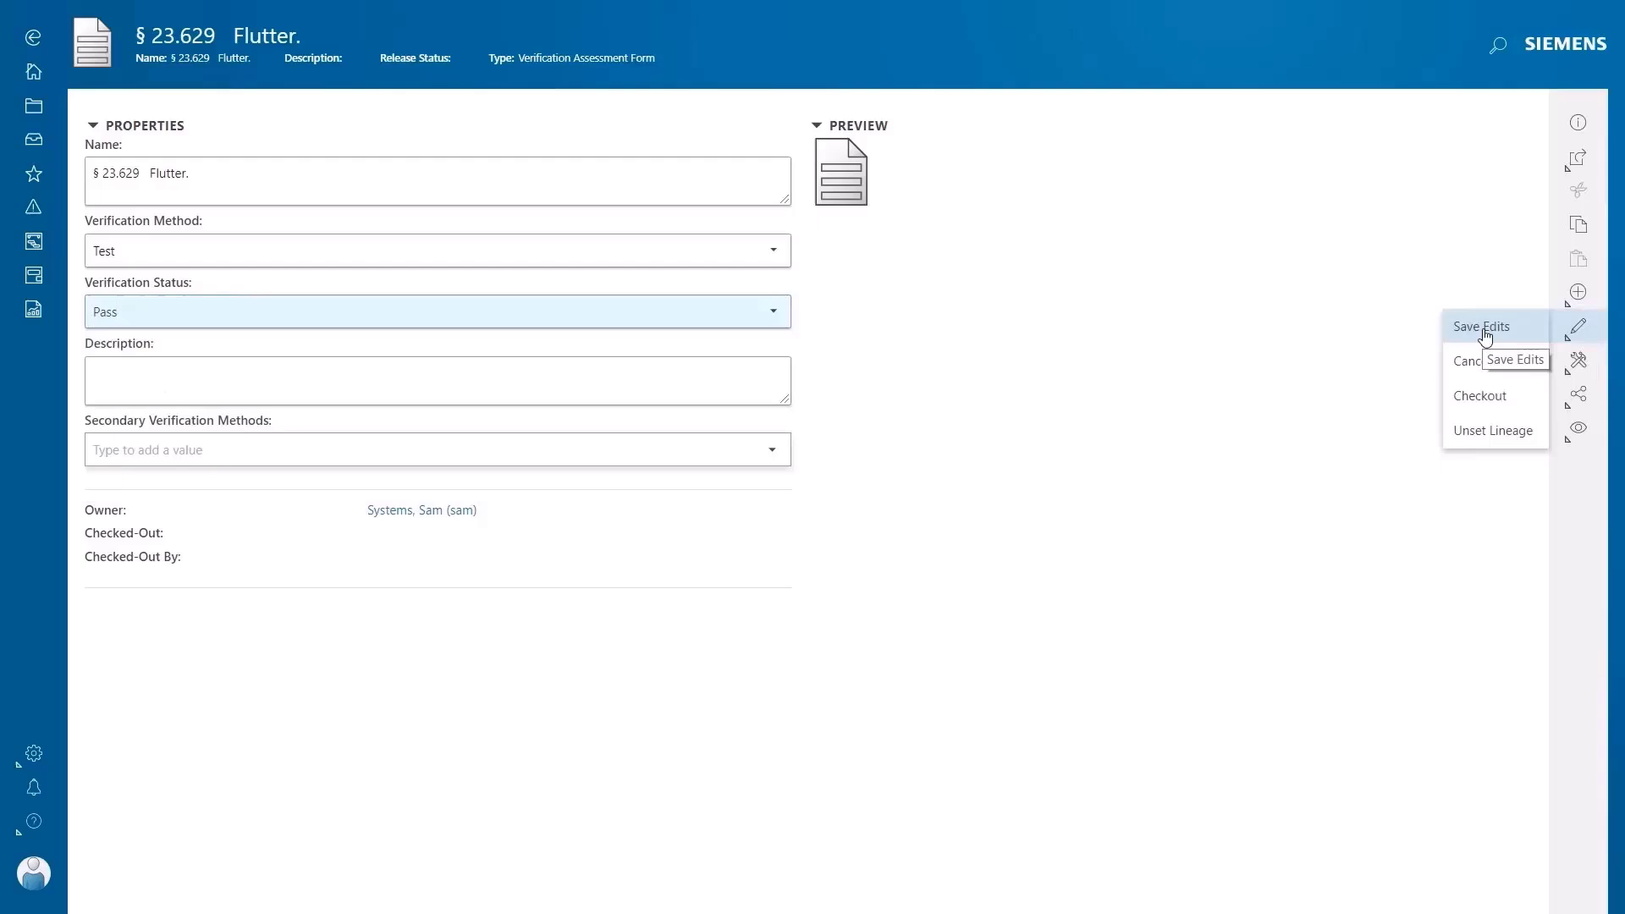
left_click(1481, 325)
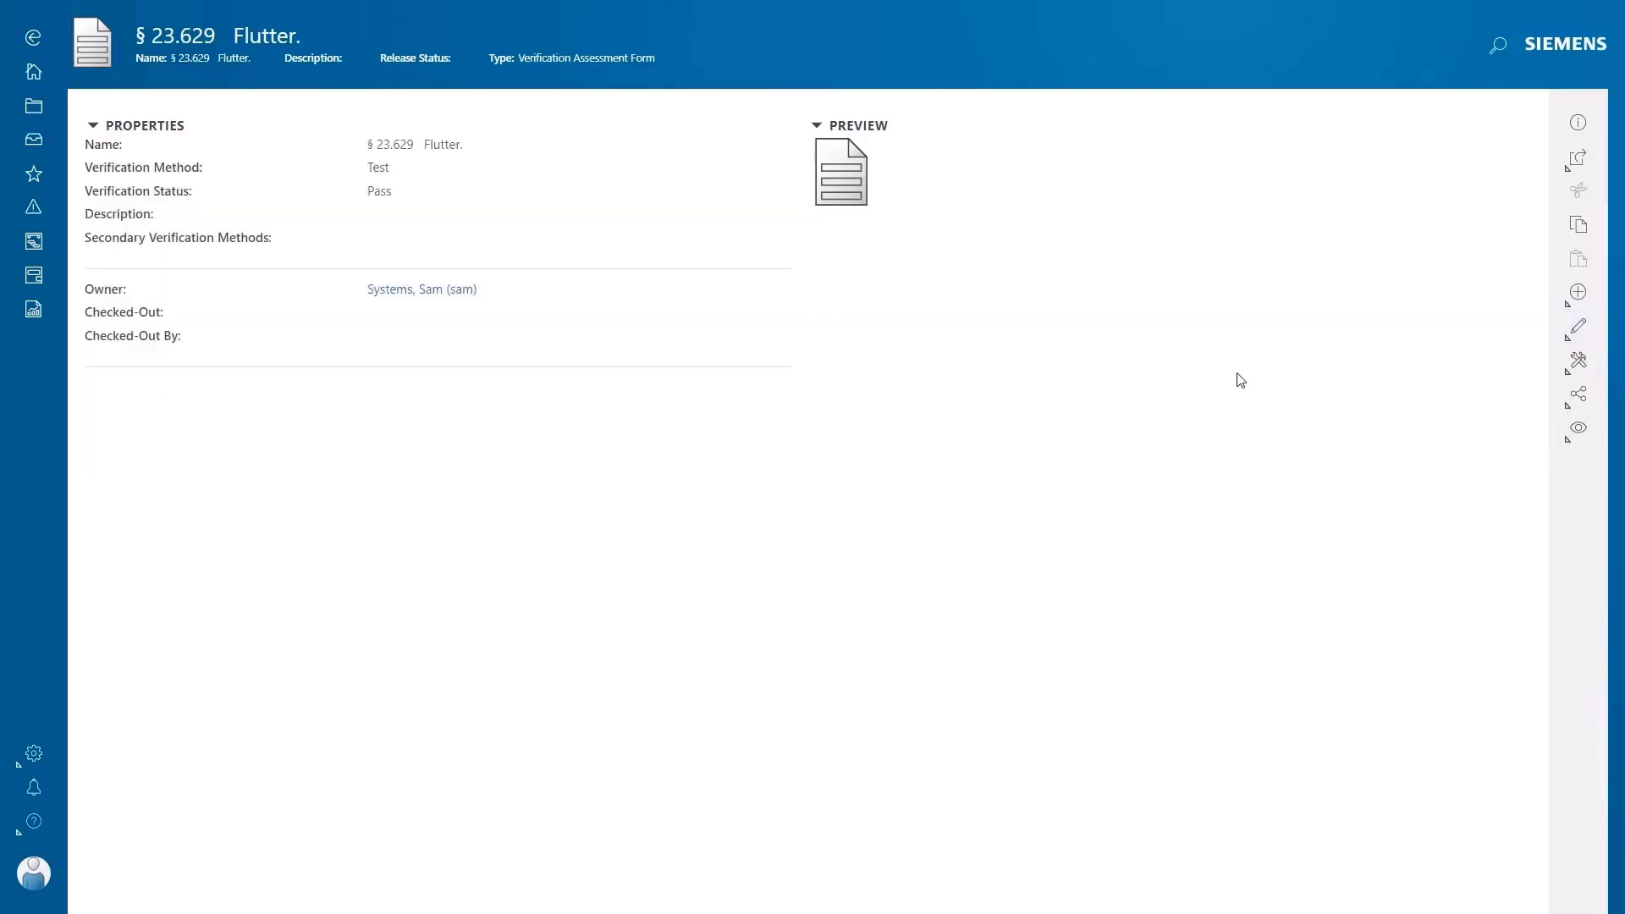
mouse_move(32, 39)
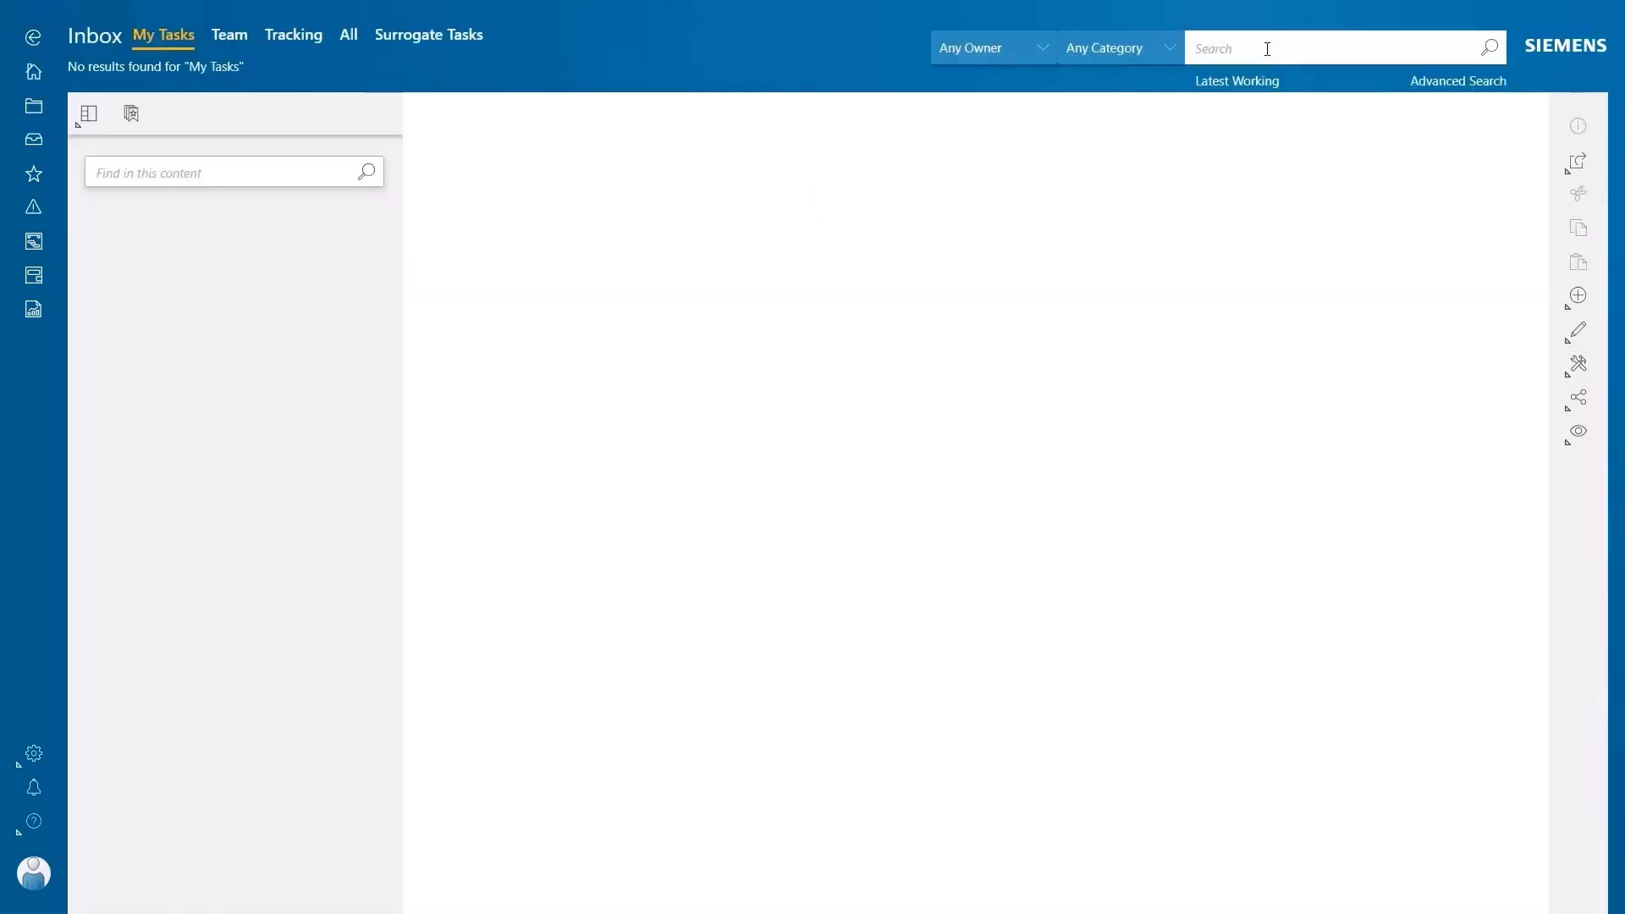
Search globally for 'flutter verif' and open the SA500 Flutter Verification Request.
type("flutter verif")
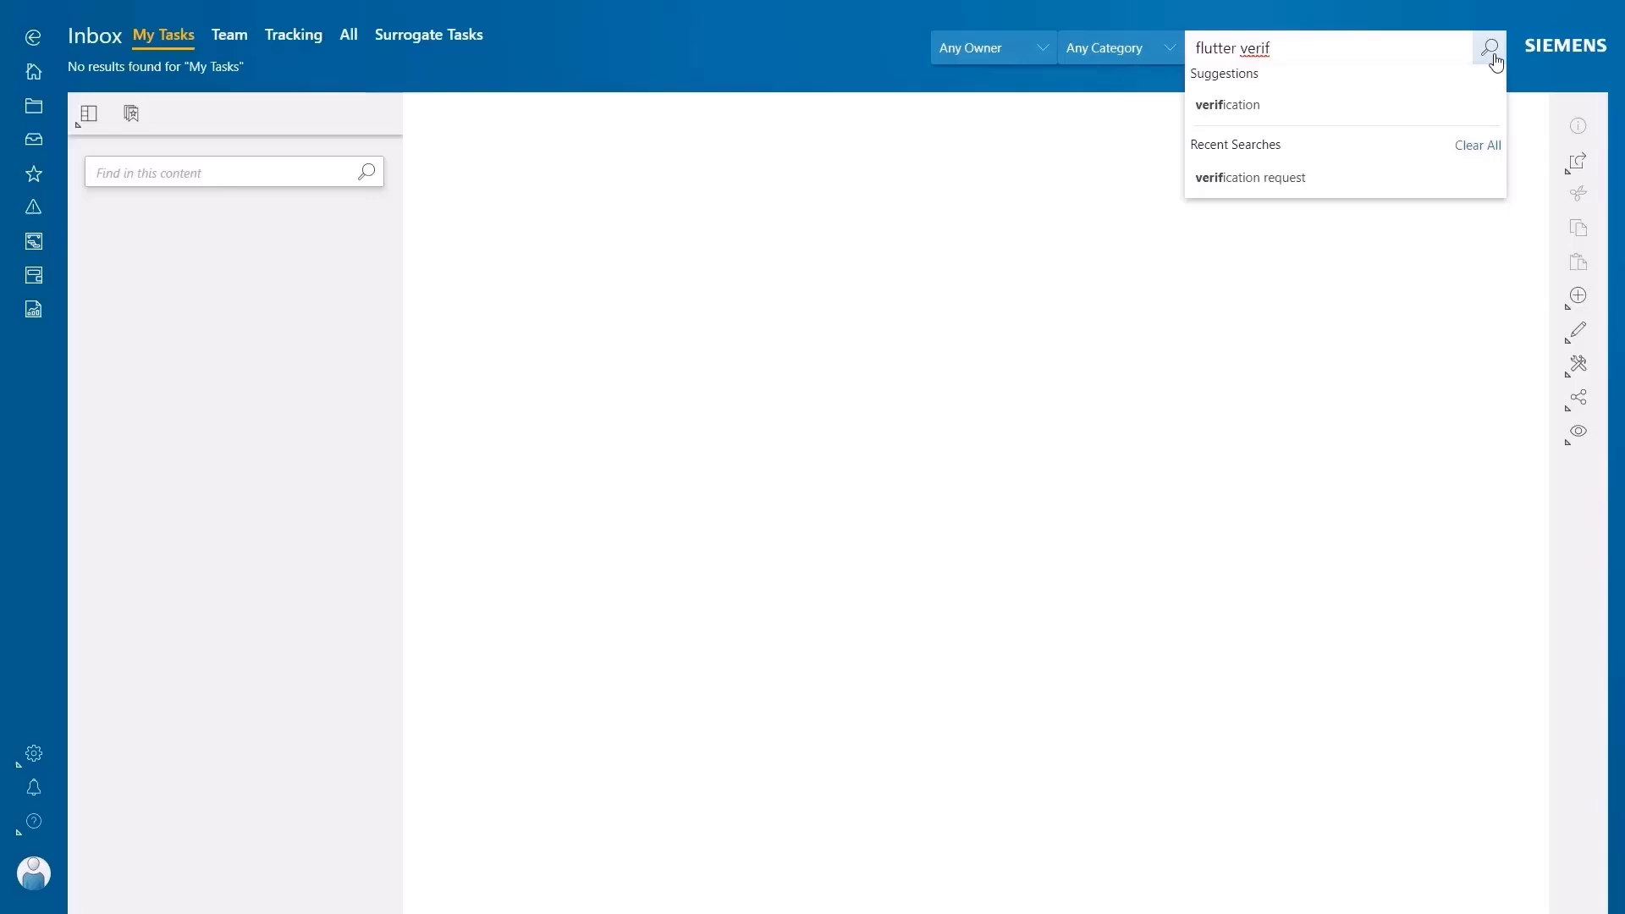
left_click(1489, 47)
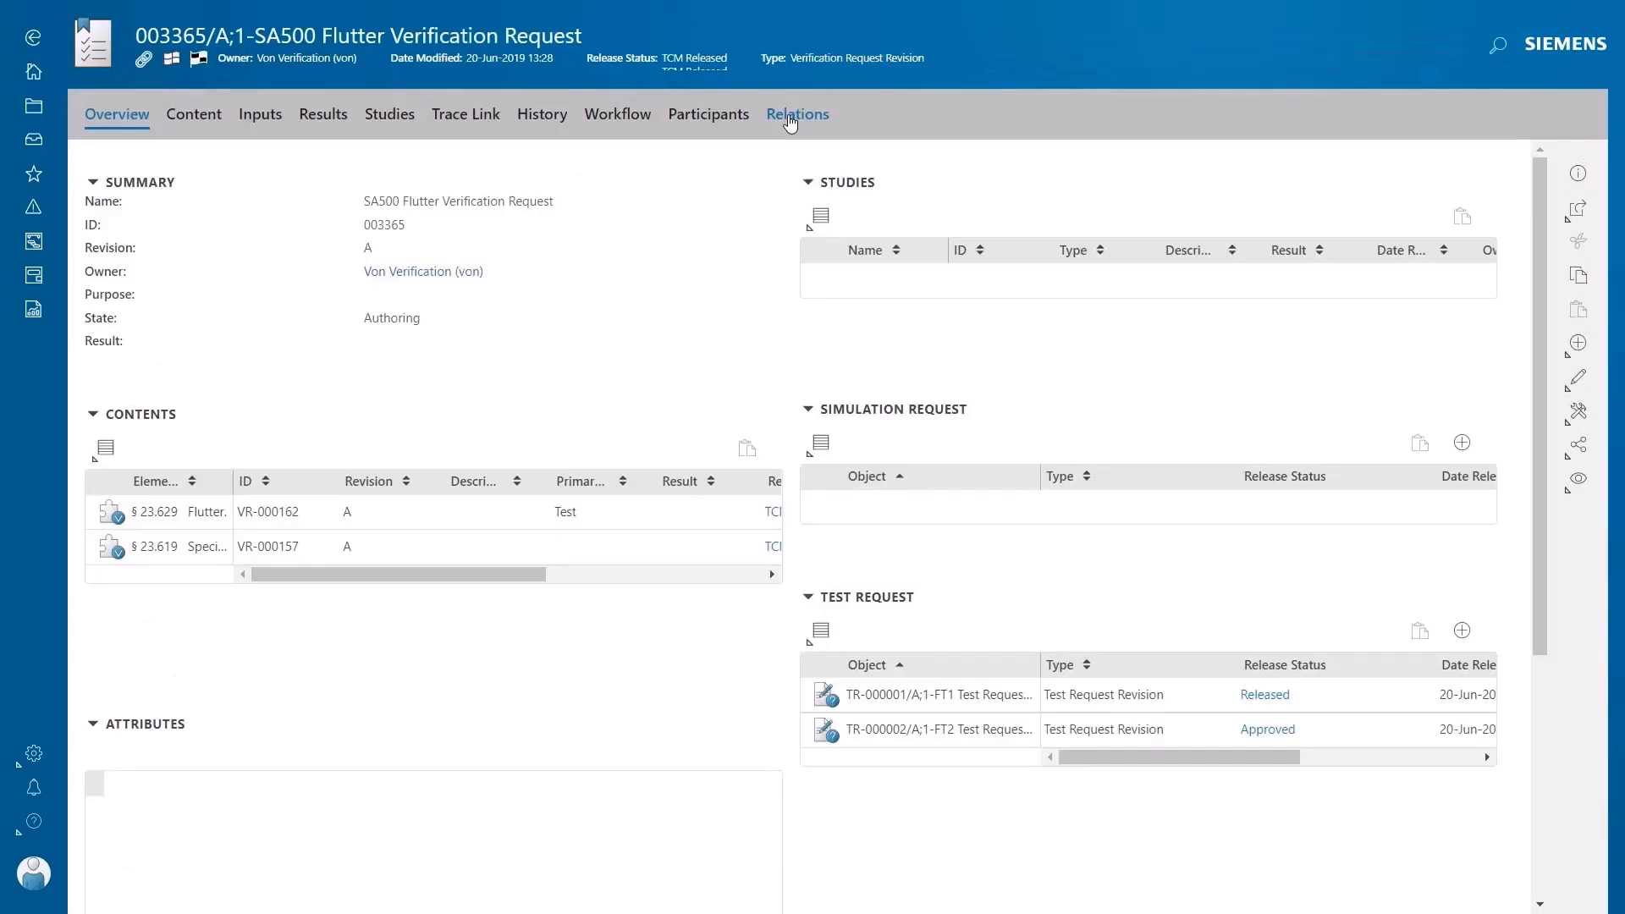
View the request's Relations graph, then the Requirement Allocation BA2 compliance dashboard and its table.
left_click(797, 114)
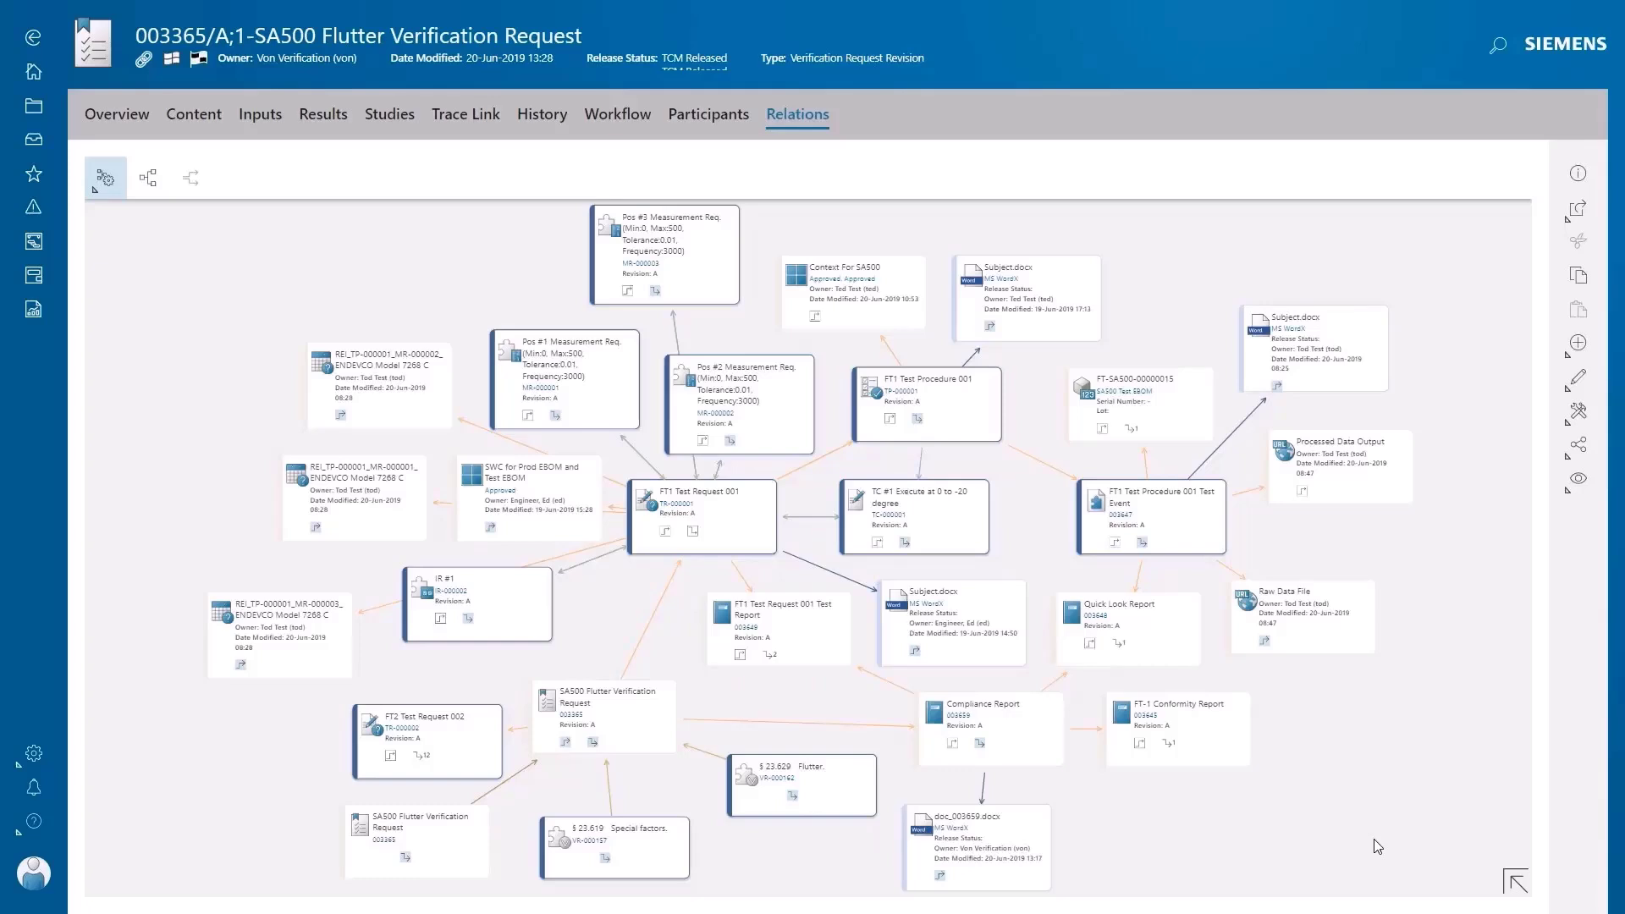
left_click(32, 873)
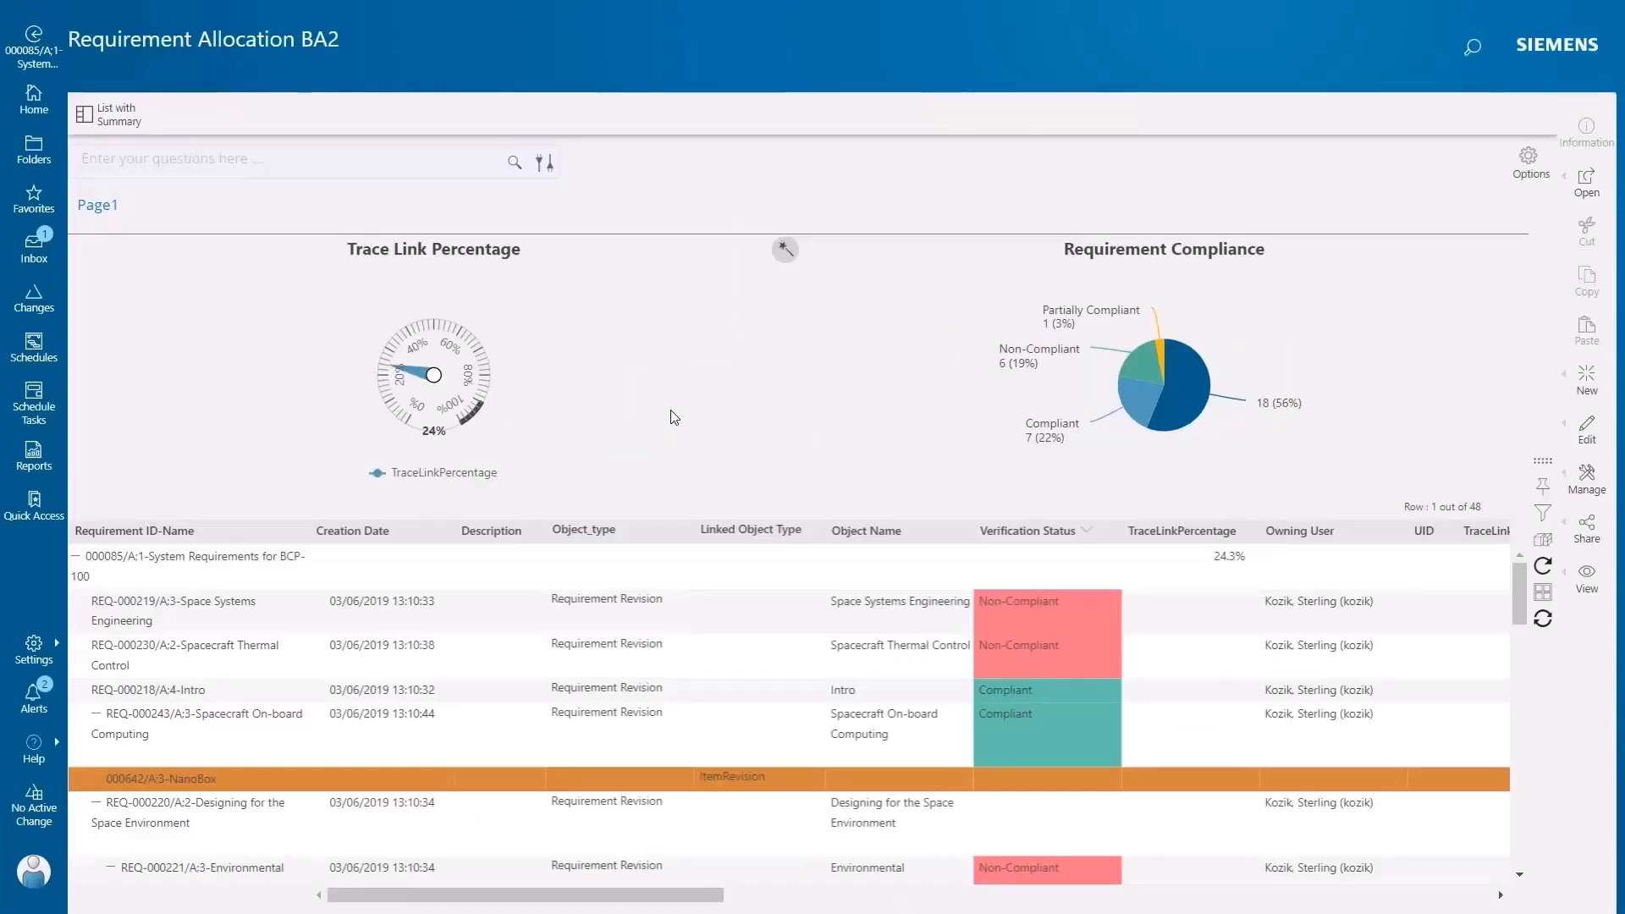
scroll("down", 3)
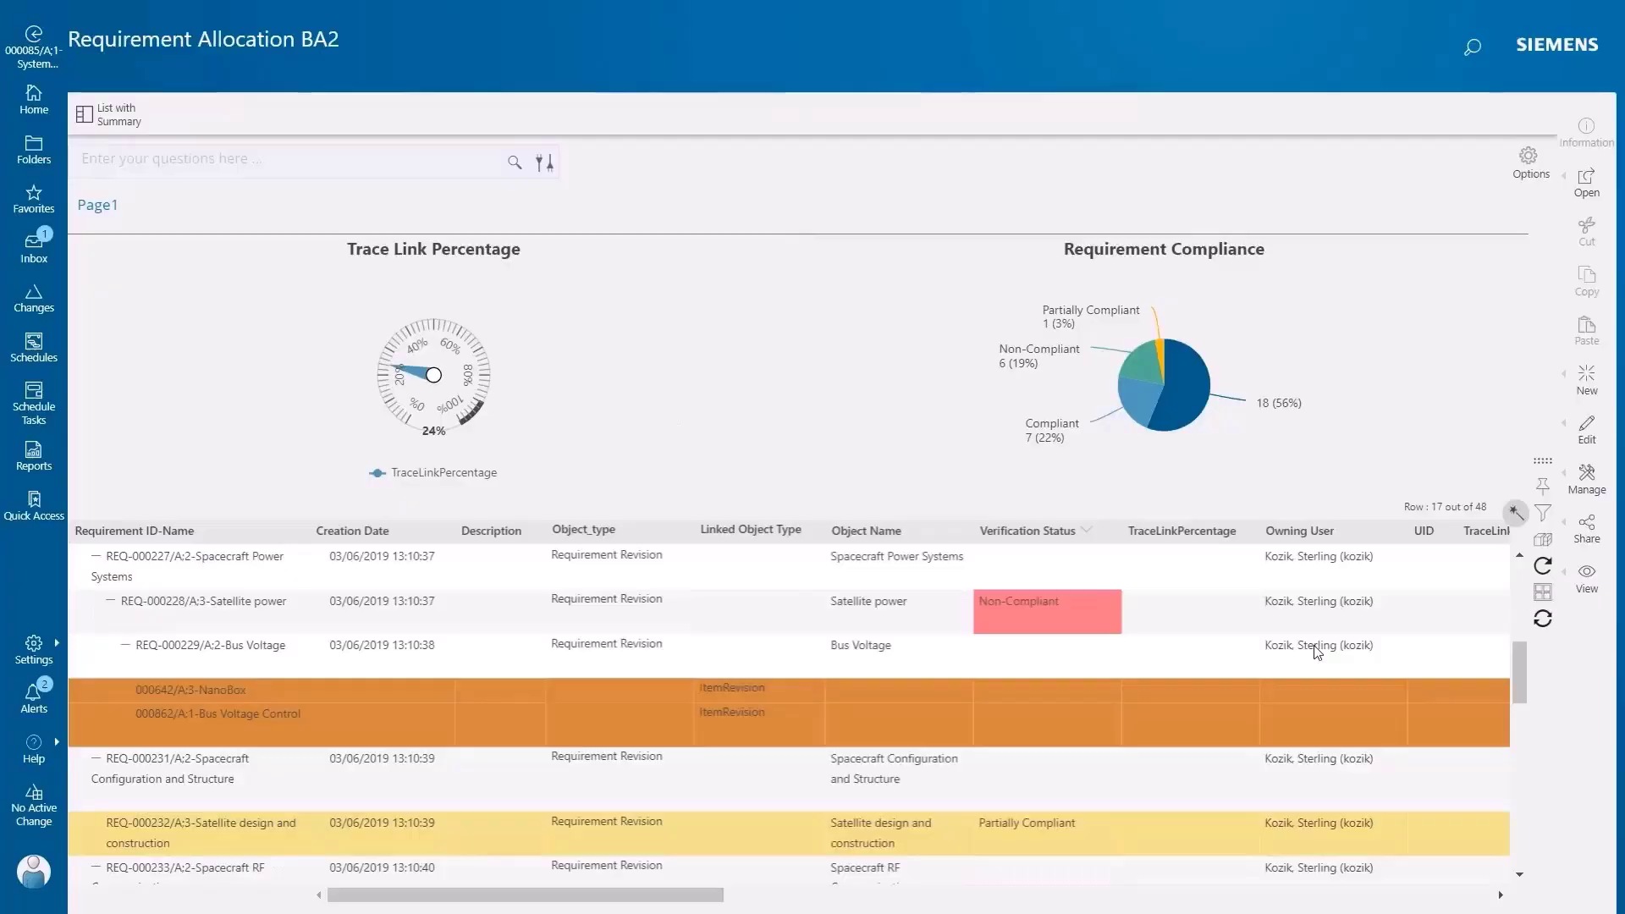